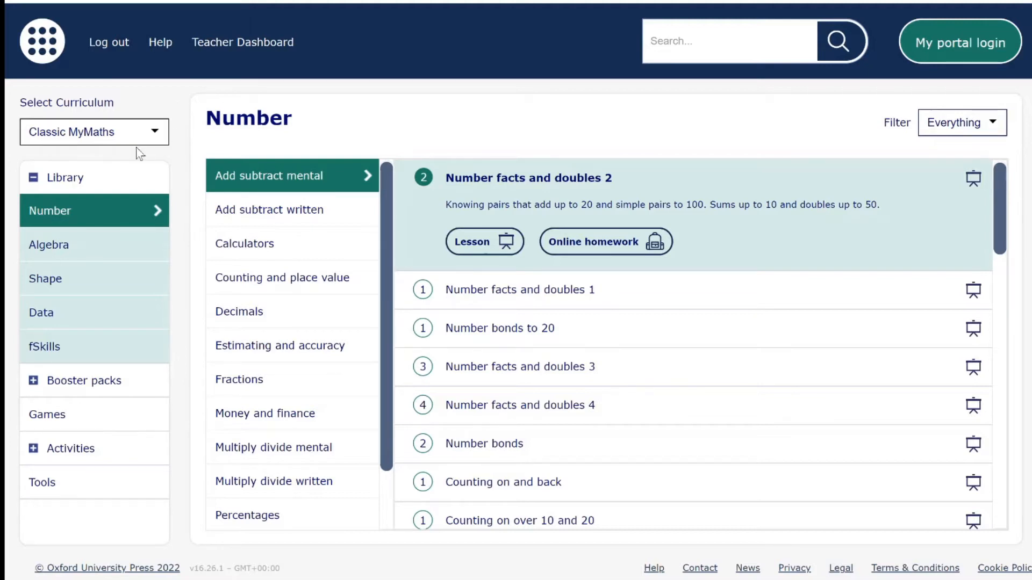
mouse_move(152, 138)
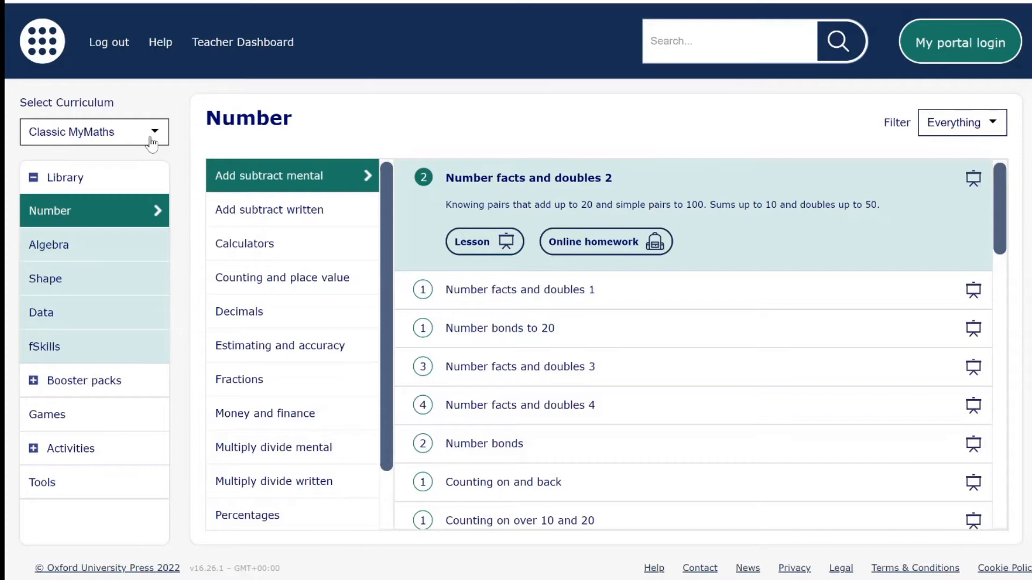
Select National Curriculum (Eng), filter to Year 1 and show the Number resources
click(93, 131)
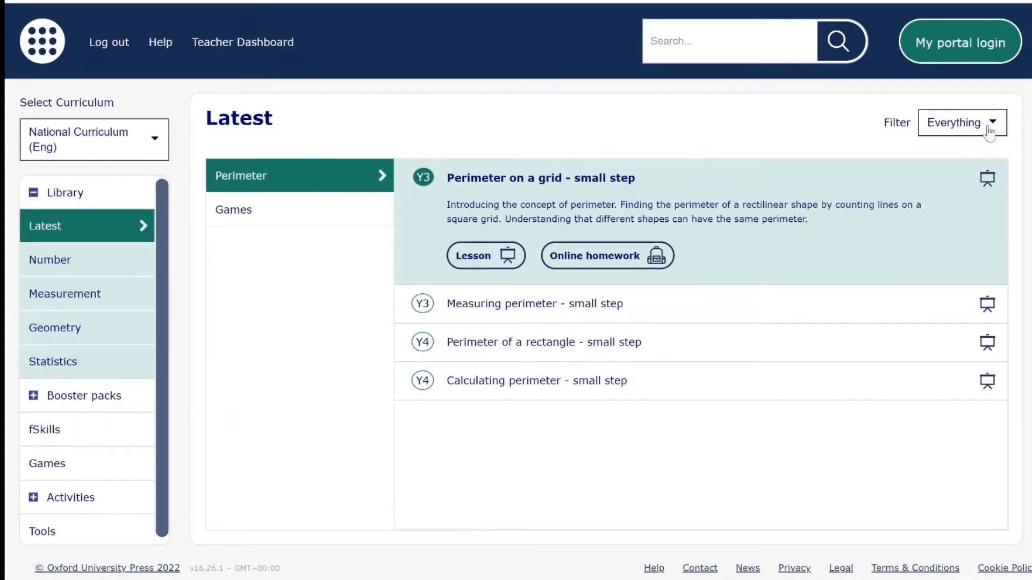
click(961, 122)
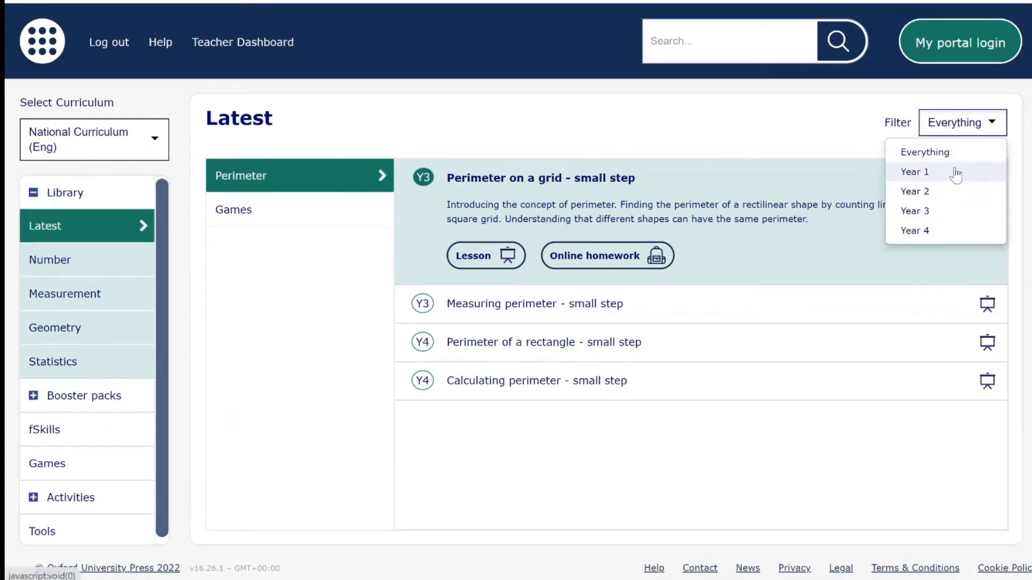
click(913, 172)
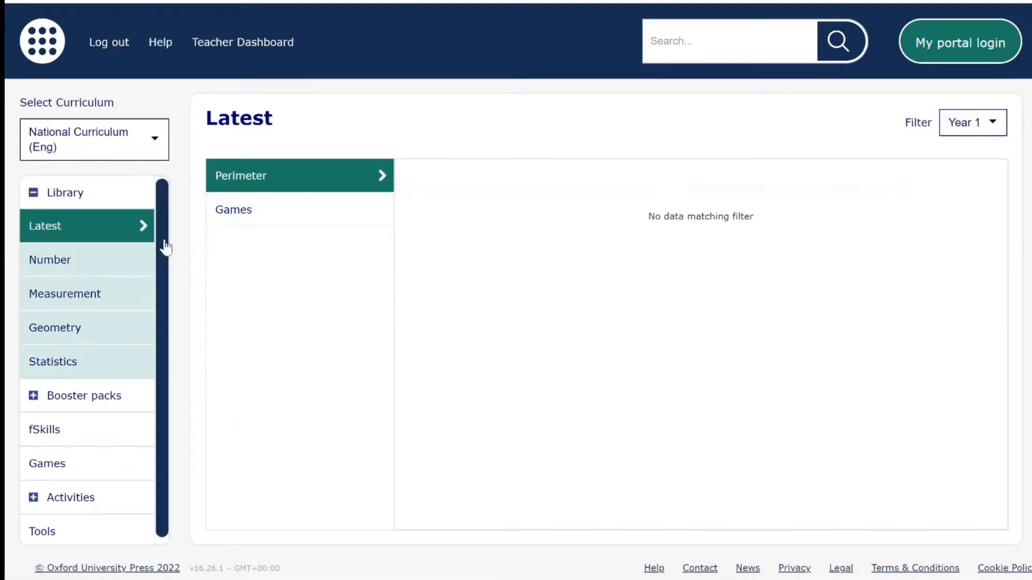
click(49, 260)
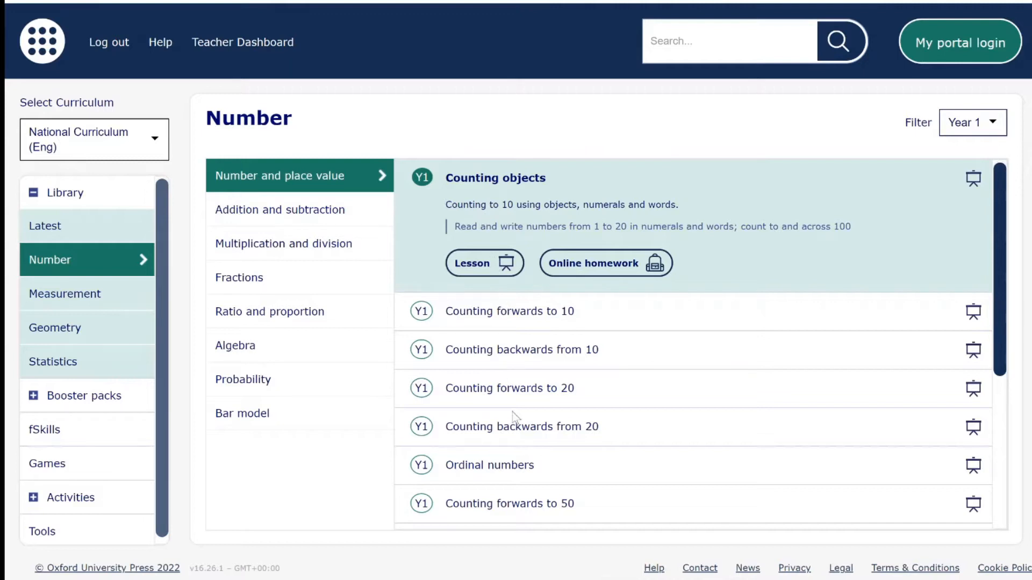
Scroll the Number and place value list and reopen the year group filter to choose Everything
scroll(down, 3)
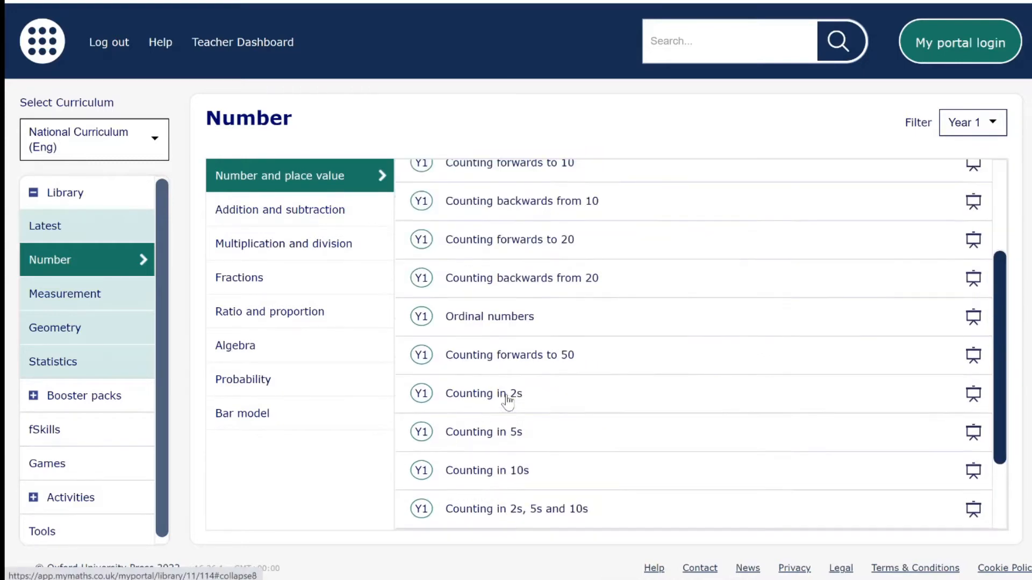
scroll(down, 3)
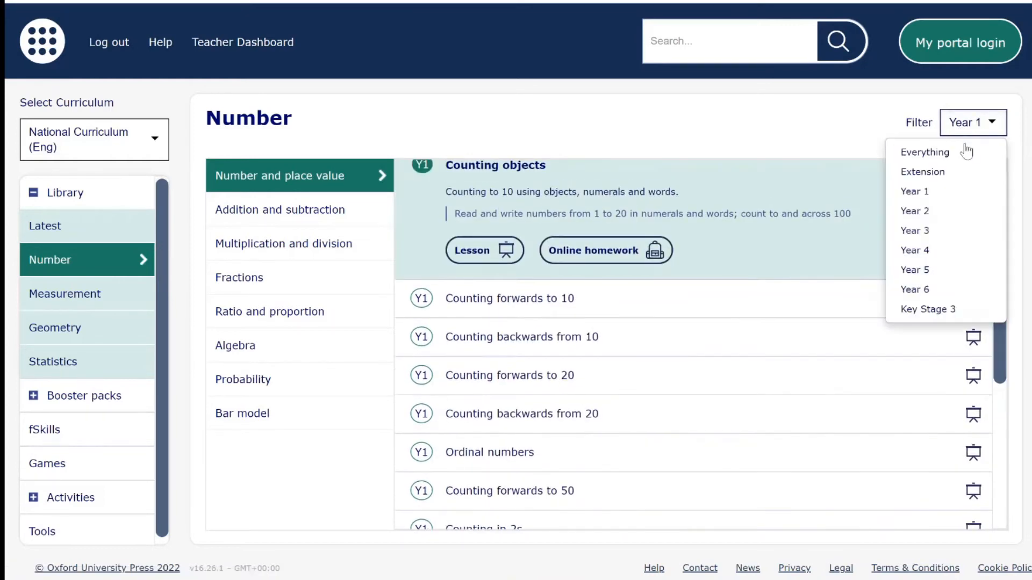
click(924, 152)
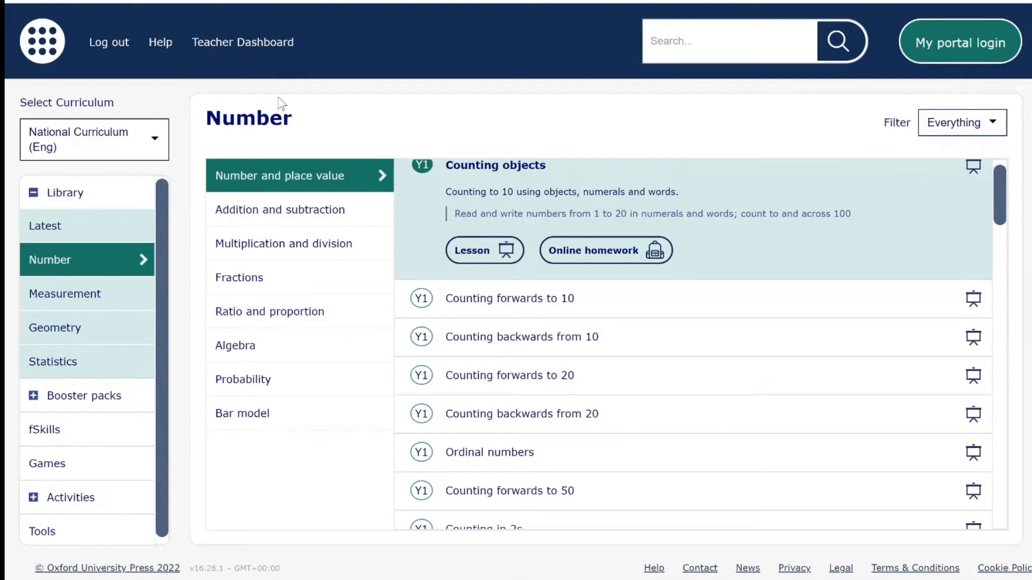
mouse_move(208, 71)
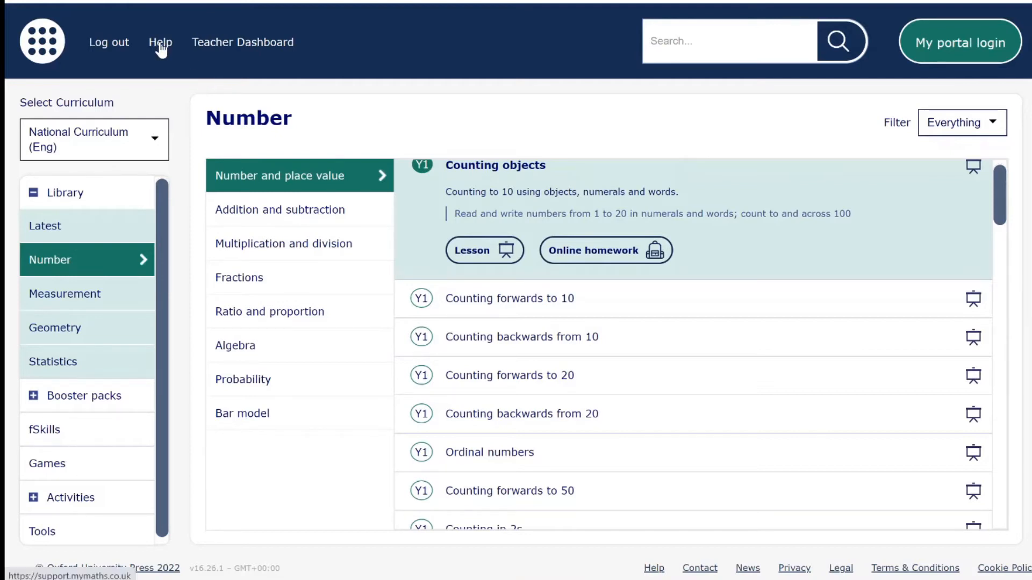
Search the Help and support site for 'curriculum' via the 'cu' suggestion
click(161, 41)
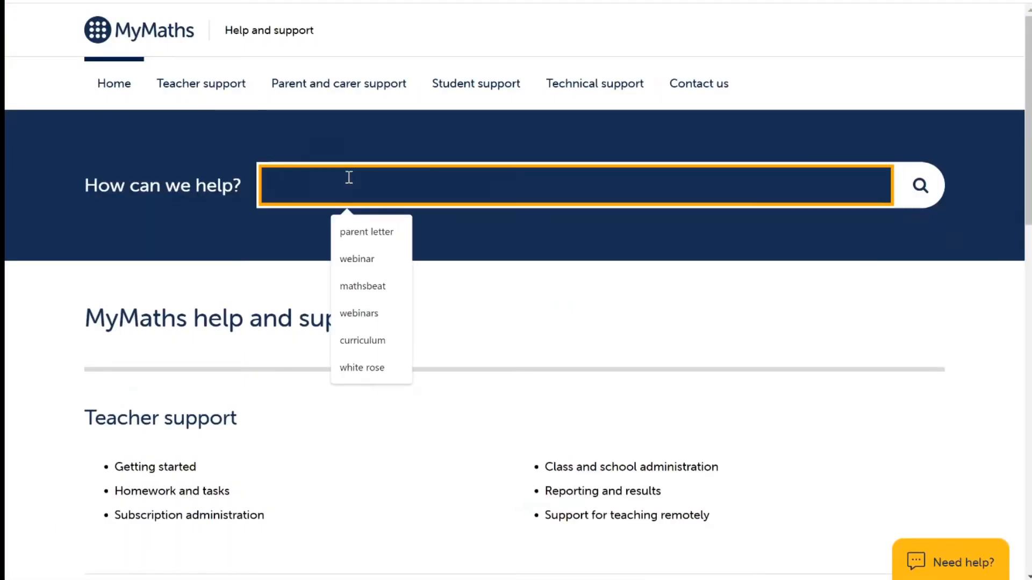
text(cu)
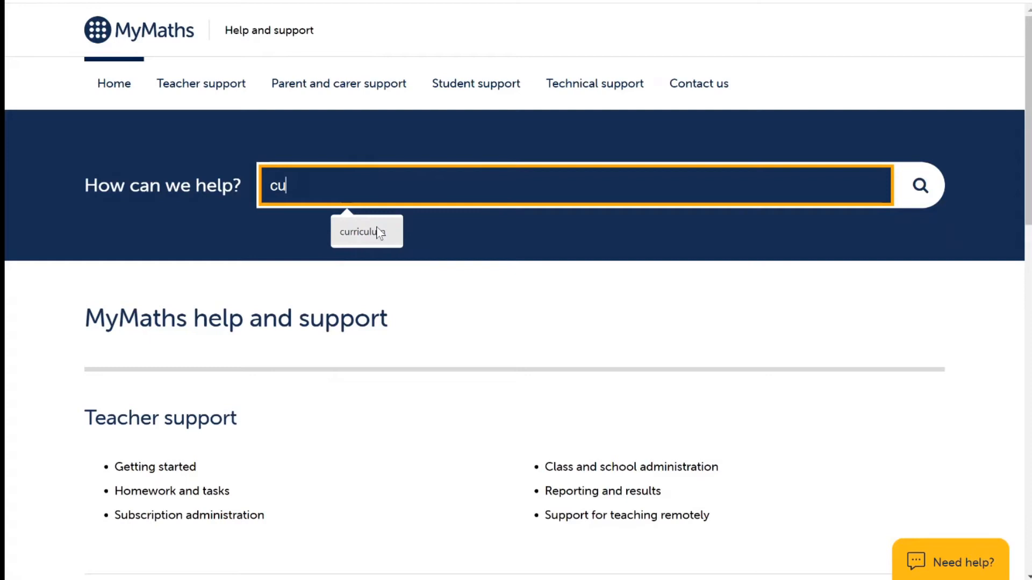
click(367, 232)
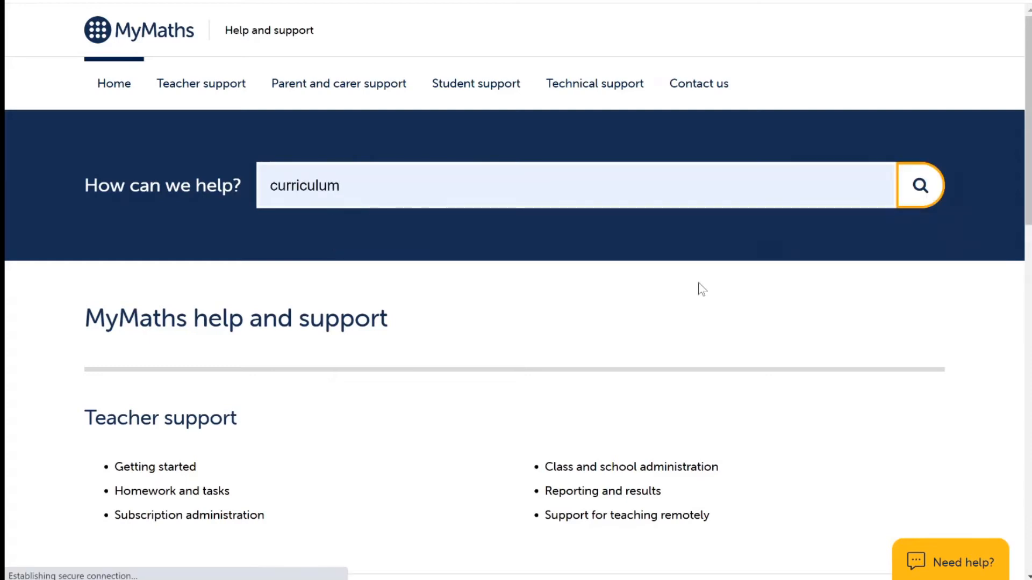
click(920, 185)
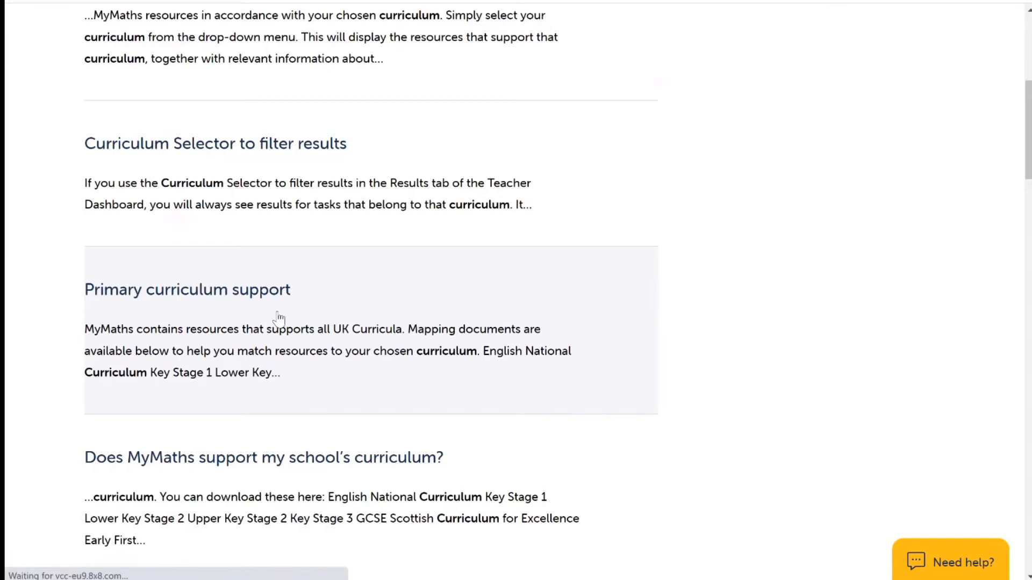
Read the Primary curriculum support article with its curriculum mapping documents
click(187, 290)
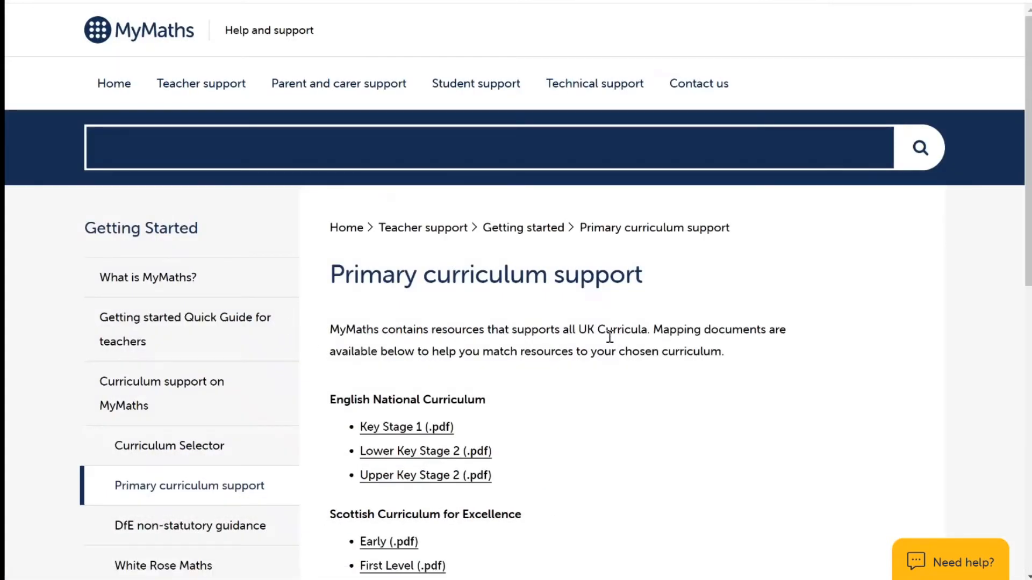
scroll(down, 3)
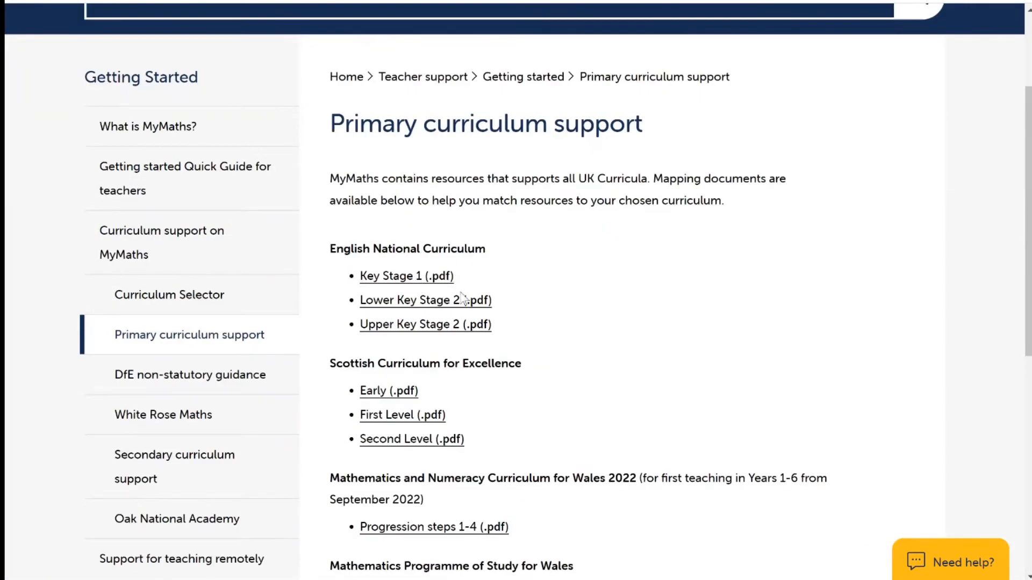
scroll(down, 3)
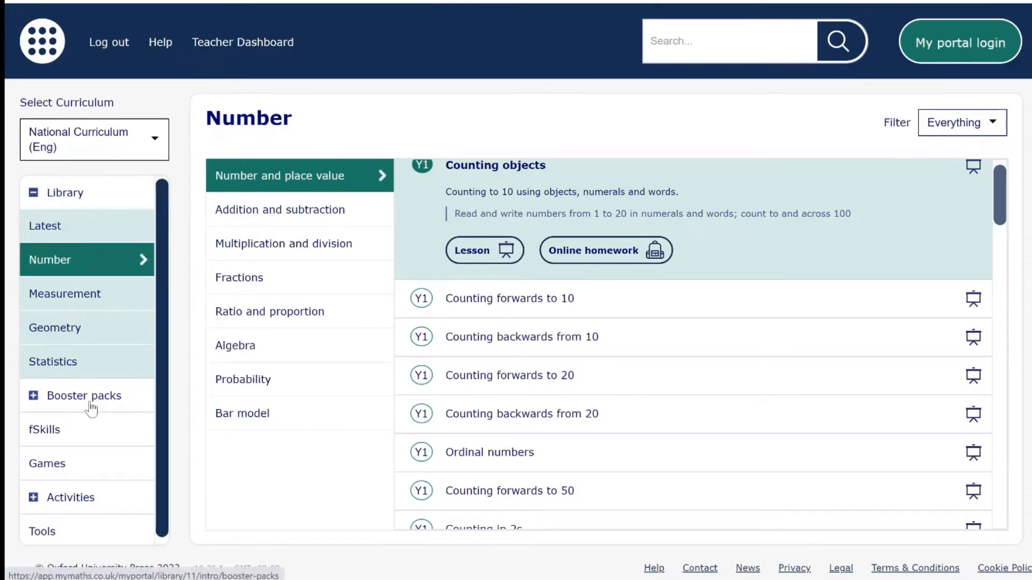
Load the Times Tables booster from Booster packs, listing 2, 5 and 10 times tables resources
click(84, 396)
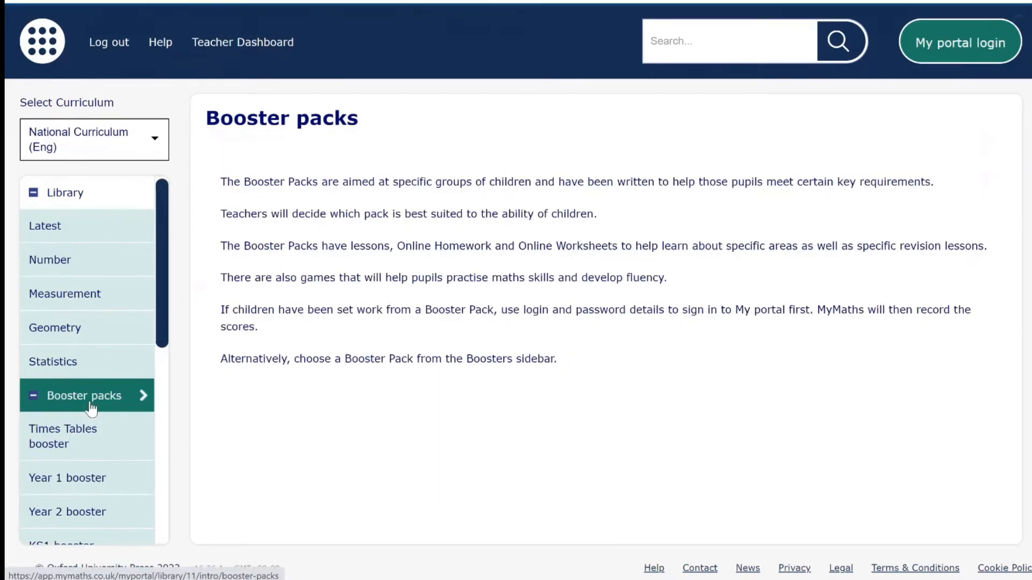
scroll(down, 3)
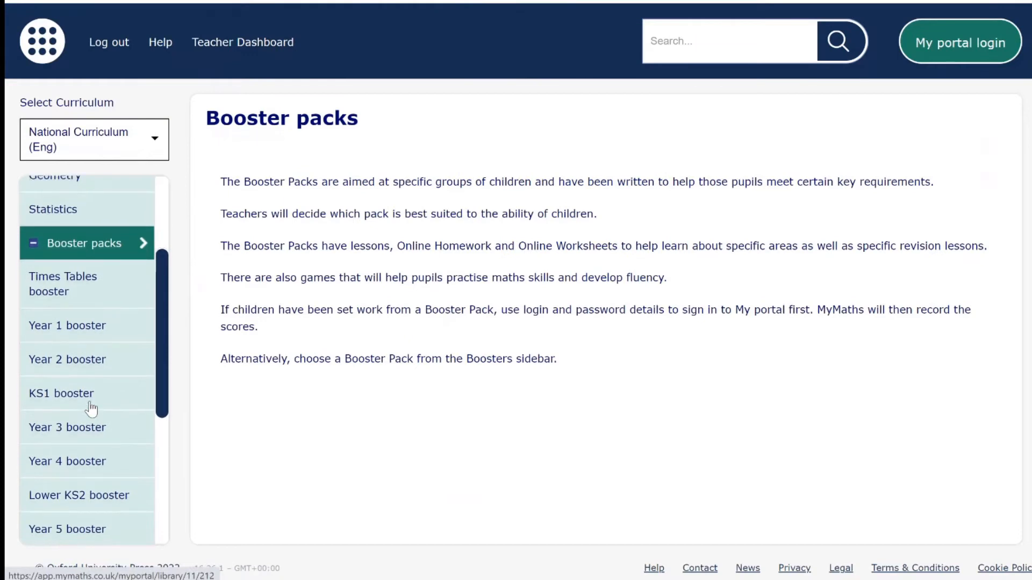
click(62, 284)
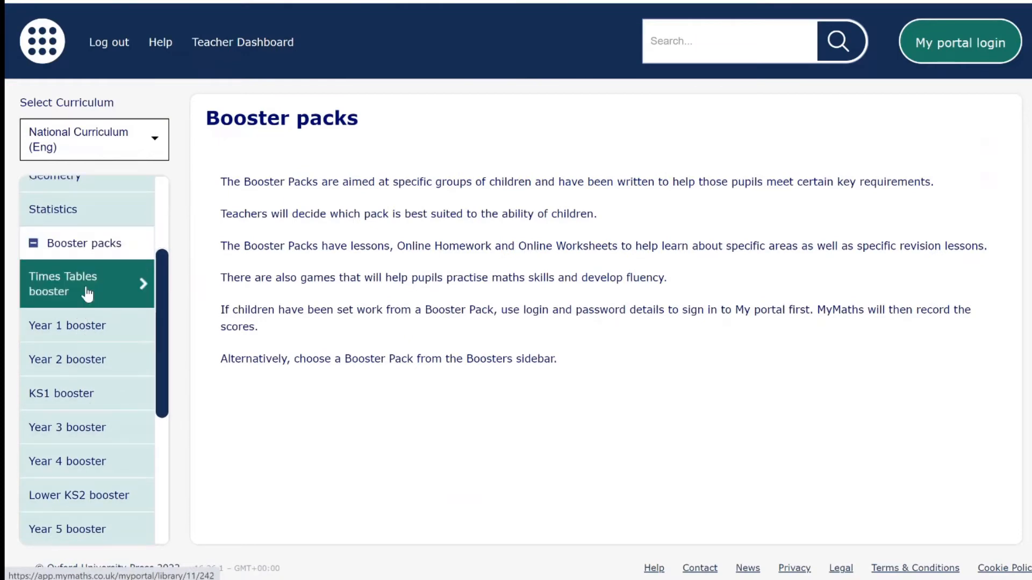
click(63, 284)
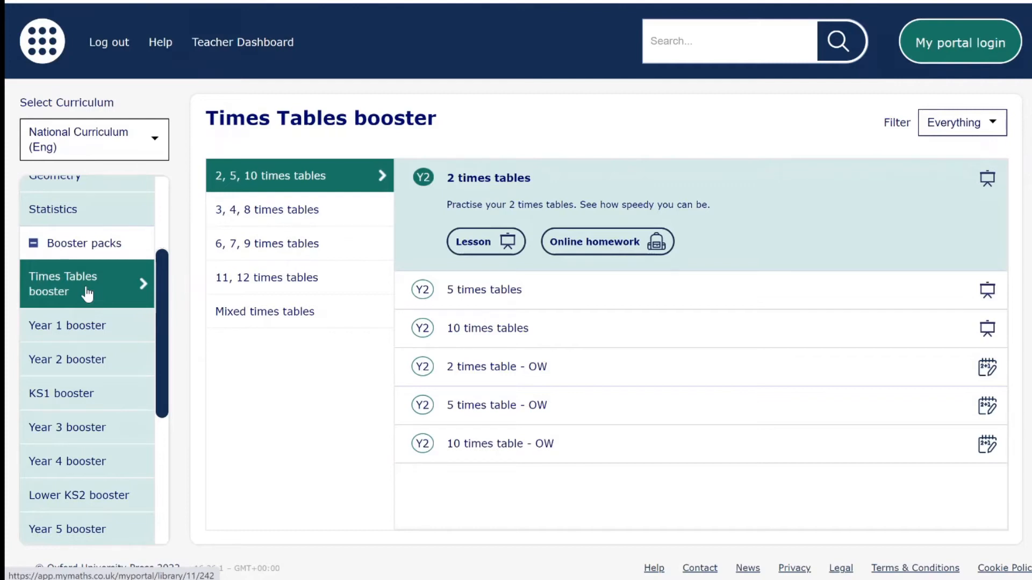
mouse_move(94, 303)
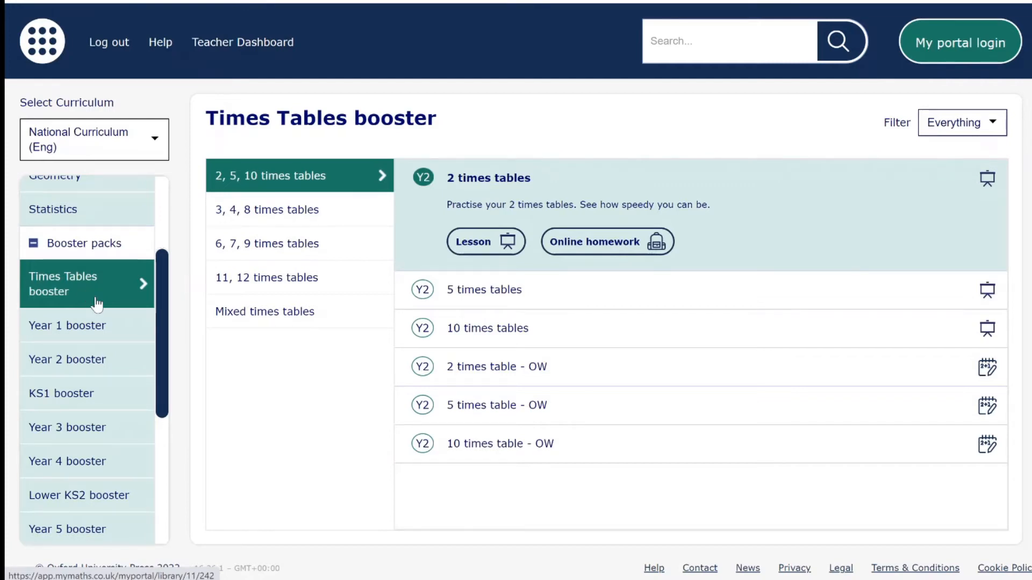
scroll(down, 3)
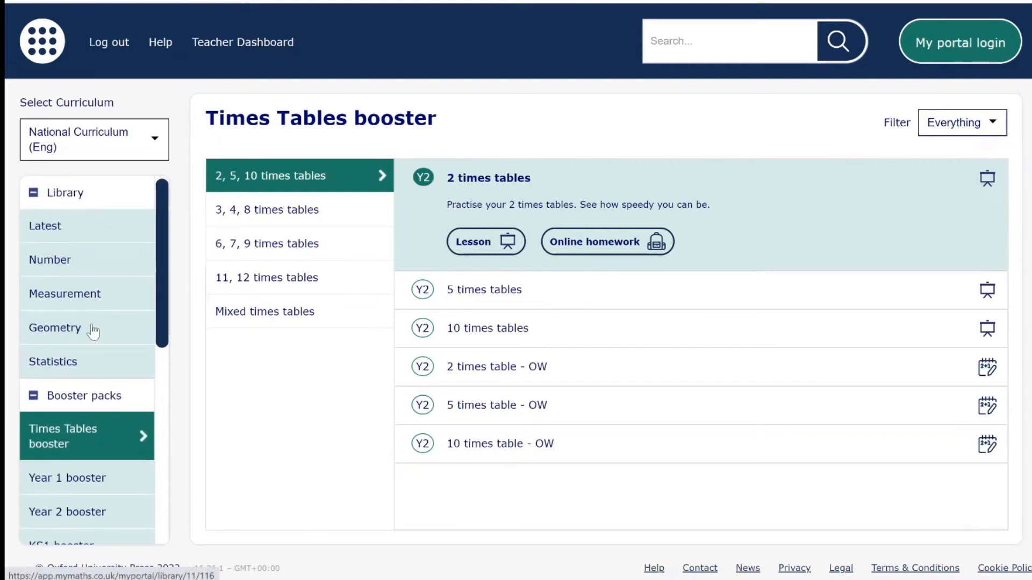
From the Geometry library, expand Angles 3 and launch its online homework
click(55, 327)
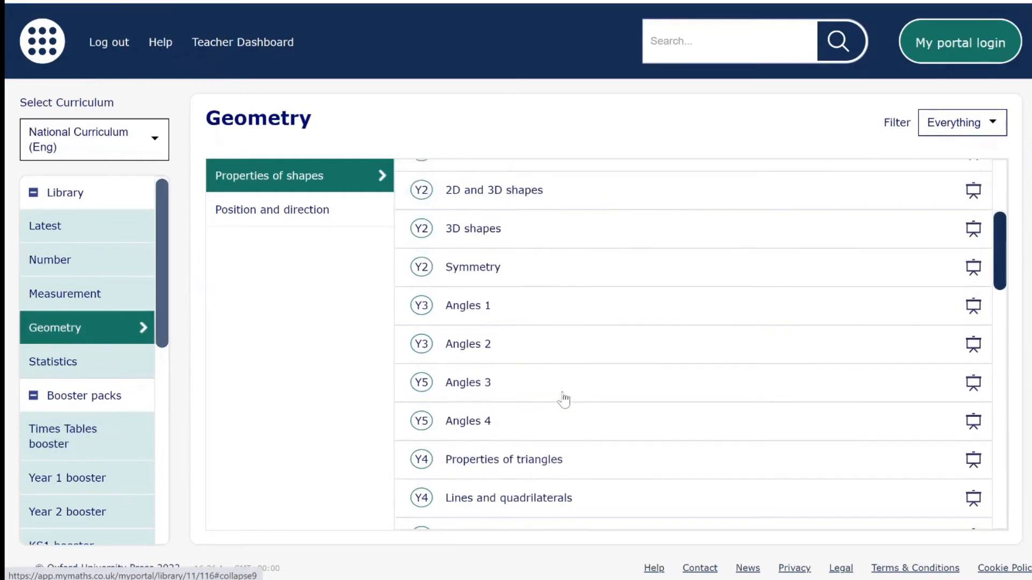
click(467, 382)
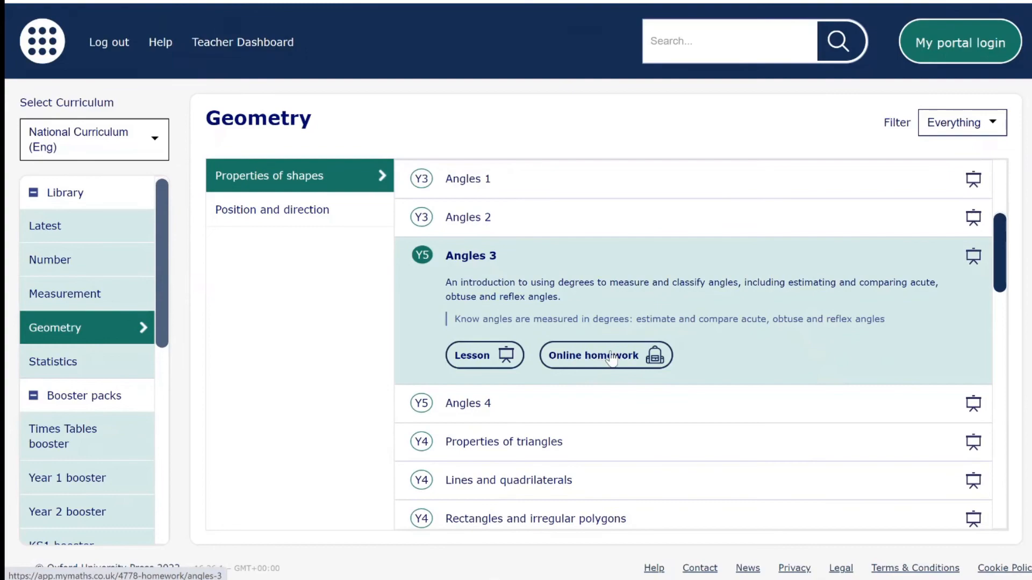
click(593, 355)
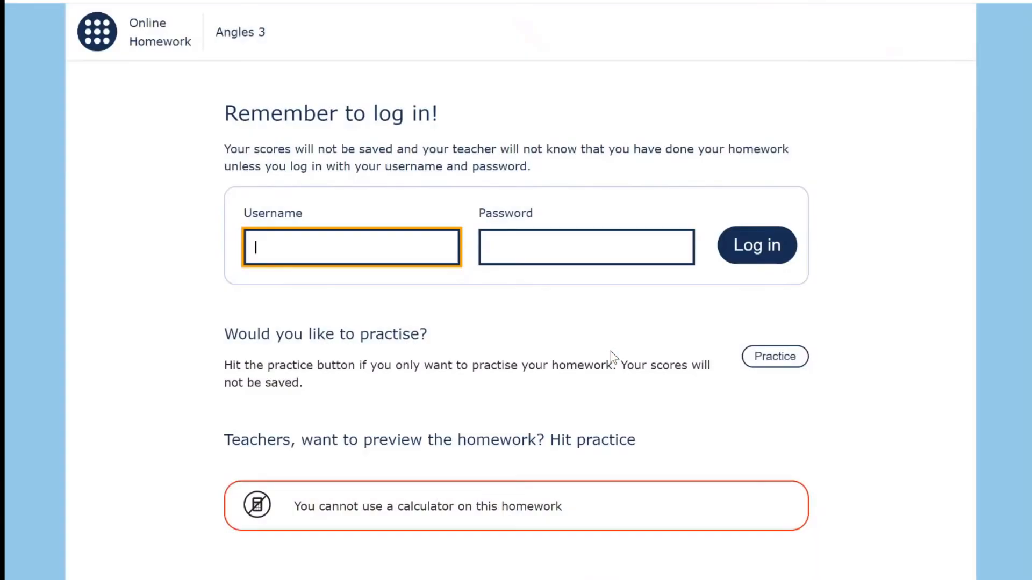
Start the Angles 3 homework in Practice mode without logging in
click(775, 356)
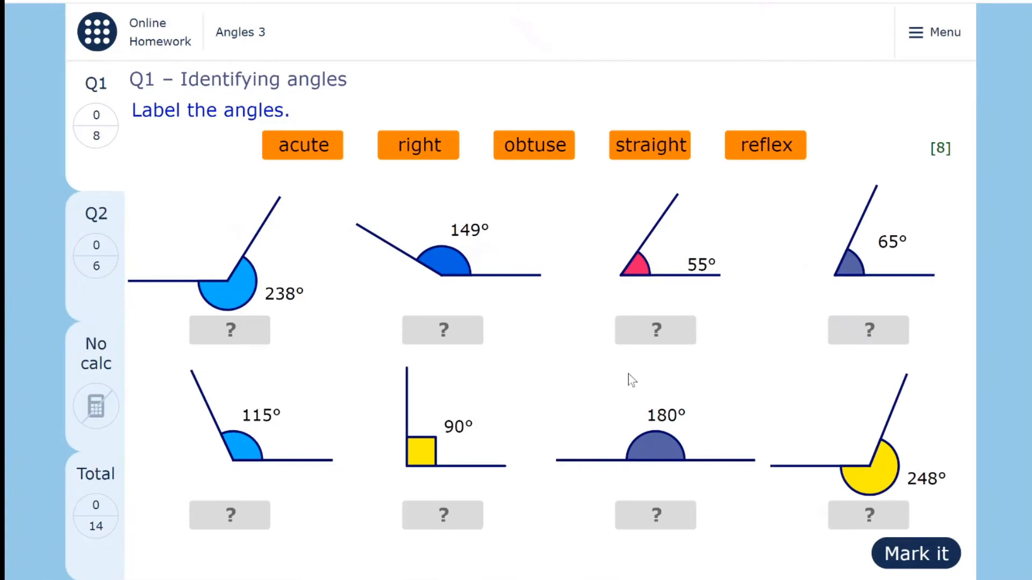
mouse_move(424, 349)
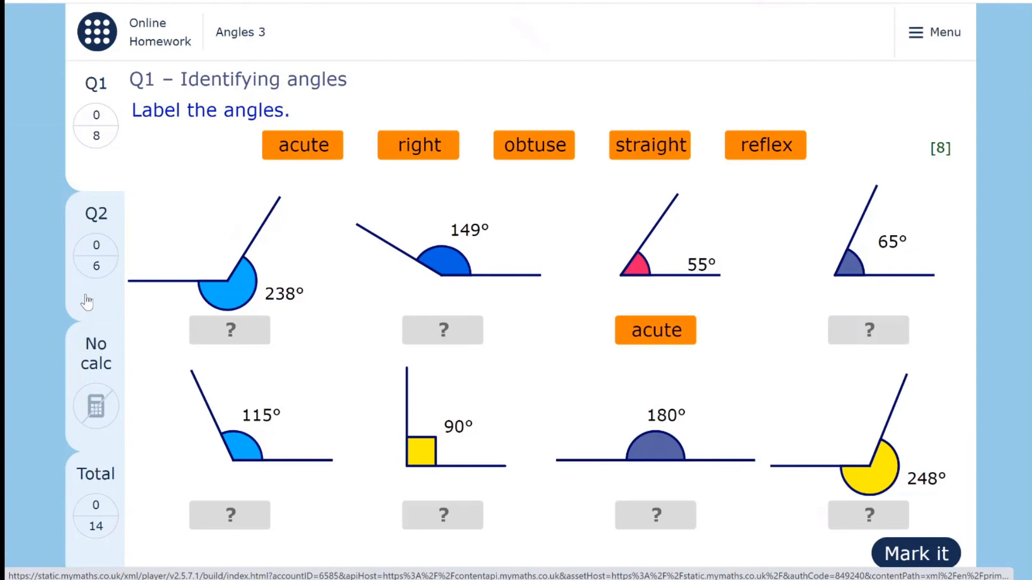
mouse_move(408, 240)
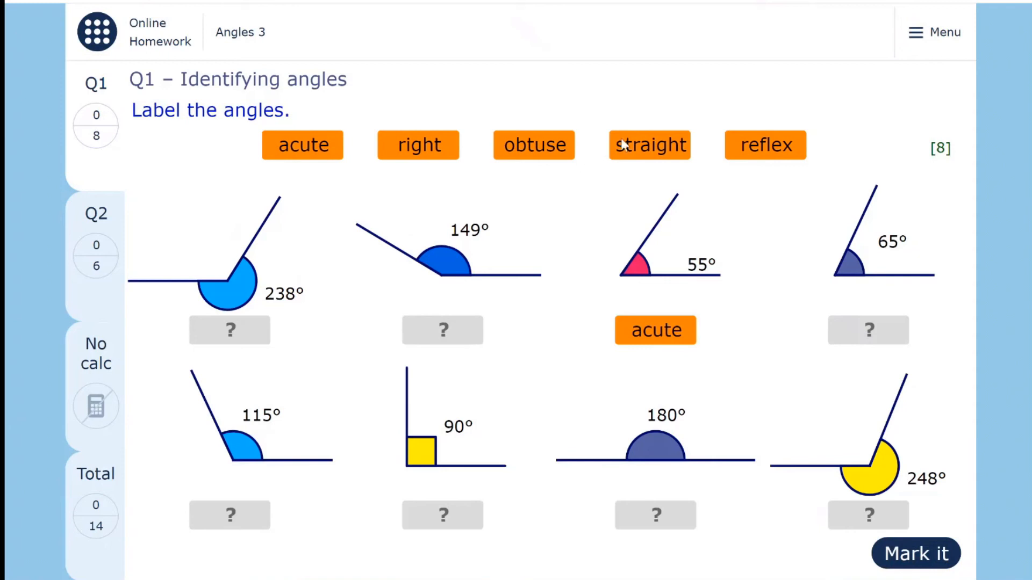
mouse_move(924, 73)
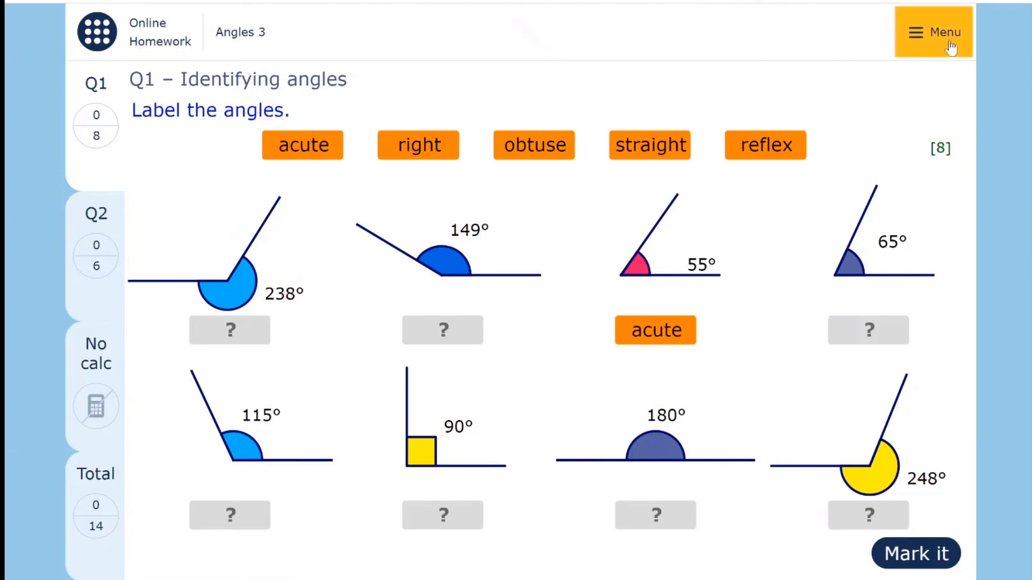
Apply the Orange colour overlay from the Menu's Overlays choices and return to the menu
click(933, 32)
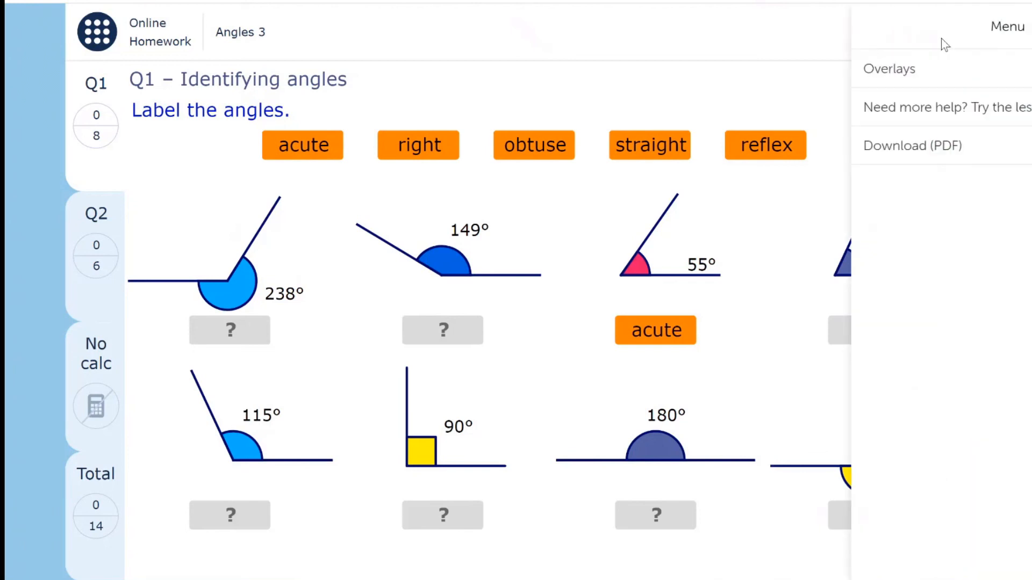
click(889, 68)
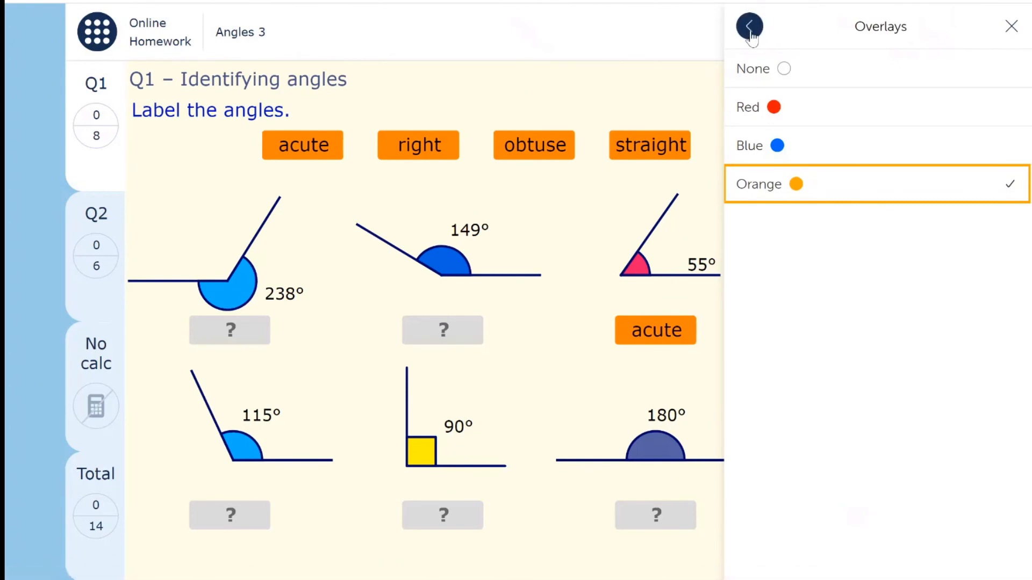
click(748, 27)
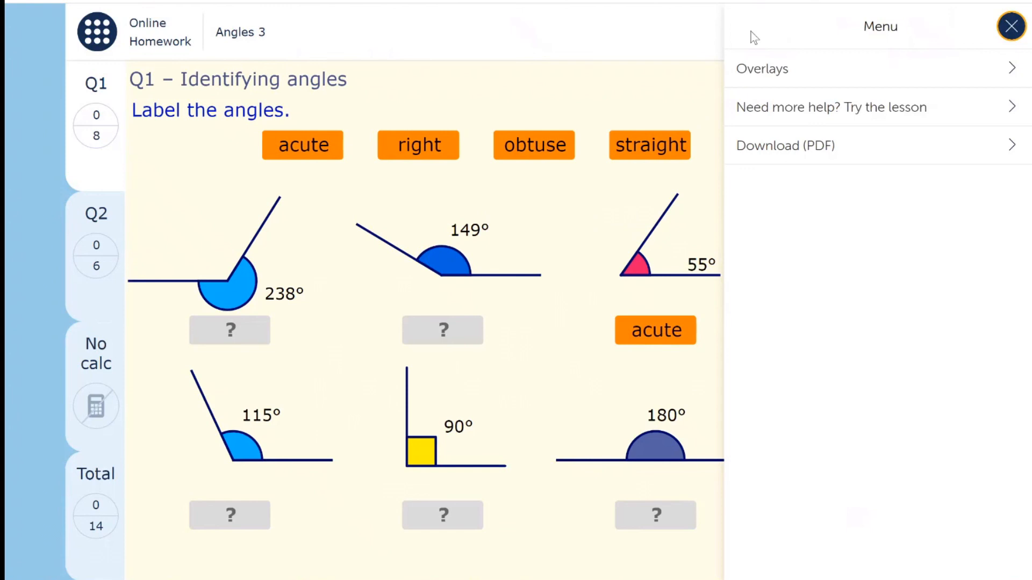
mouse_move(823, 148)
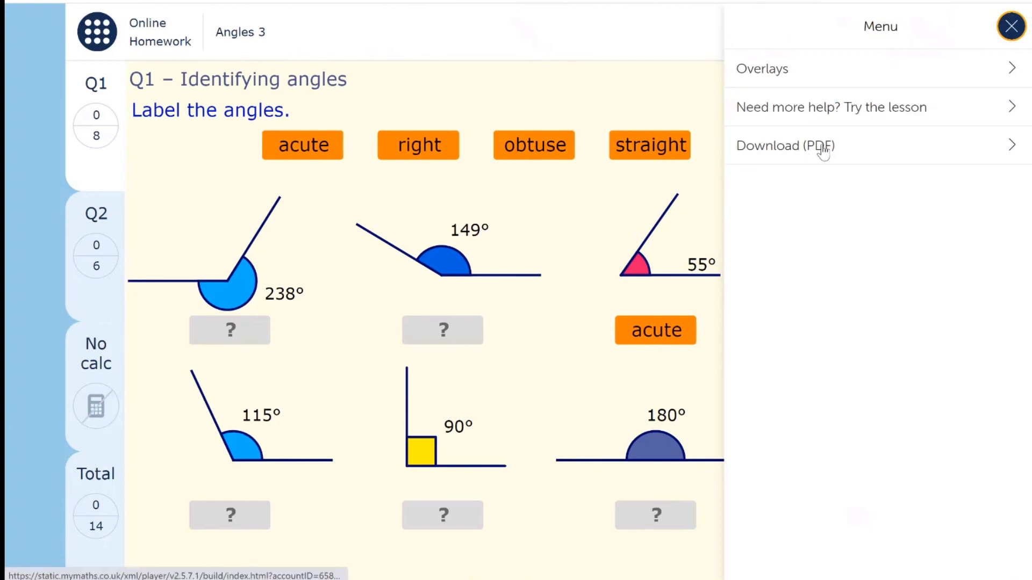
Show the Download (PDF) panel for the Angles 3 homework
click(784, 145)
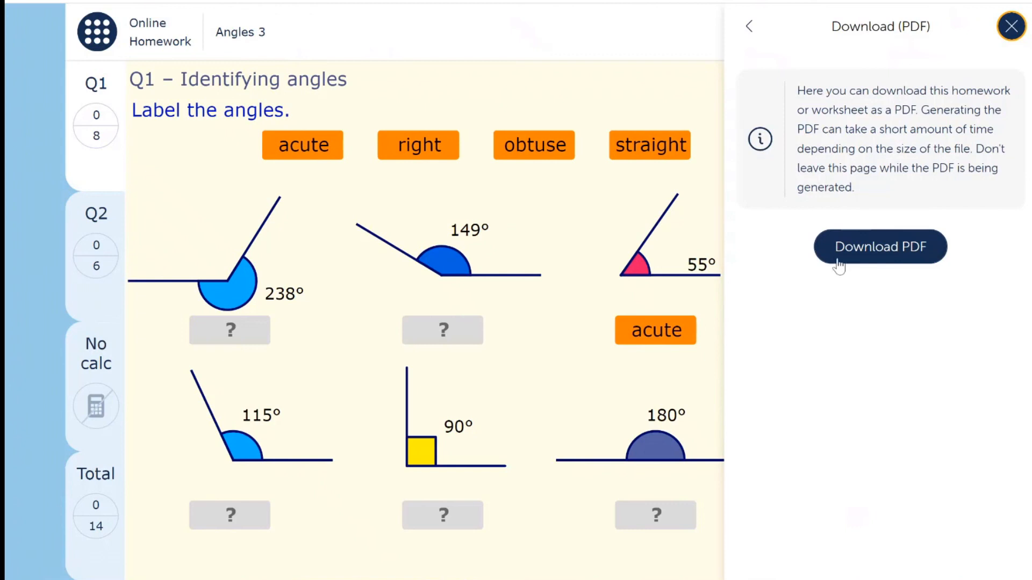
mouse_move(871, 257)
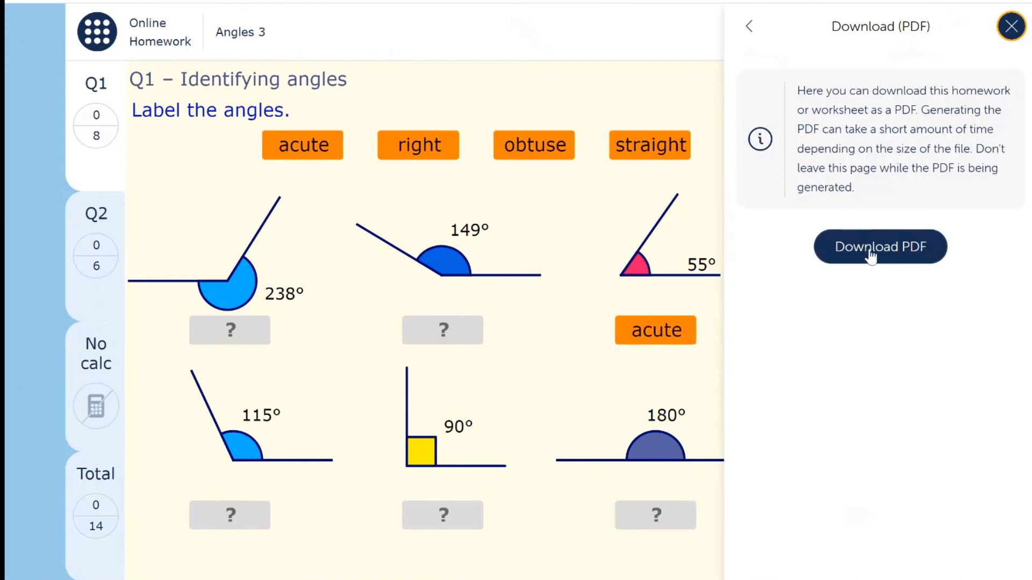